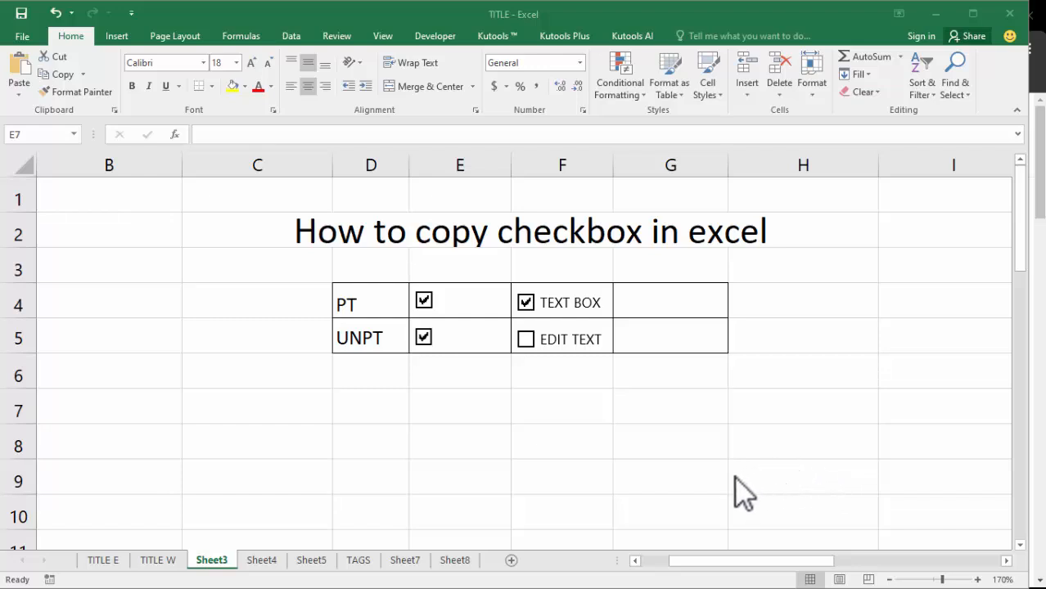
{"action": "mouse_move", "coordinate": [744, 458]}
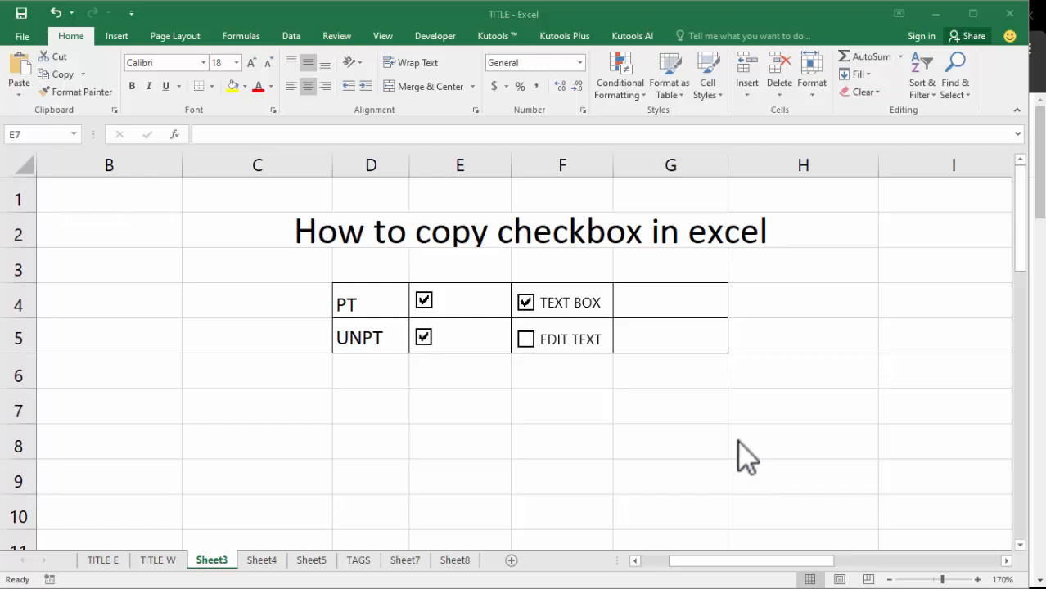
{"action": "mouse_move", "coordinate": [450, 319]}
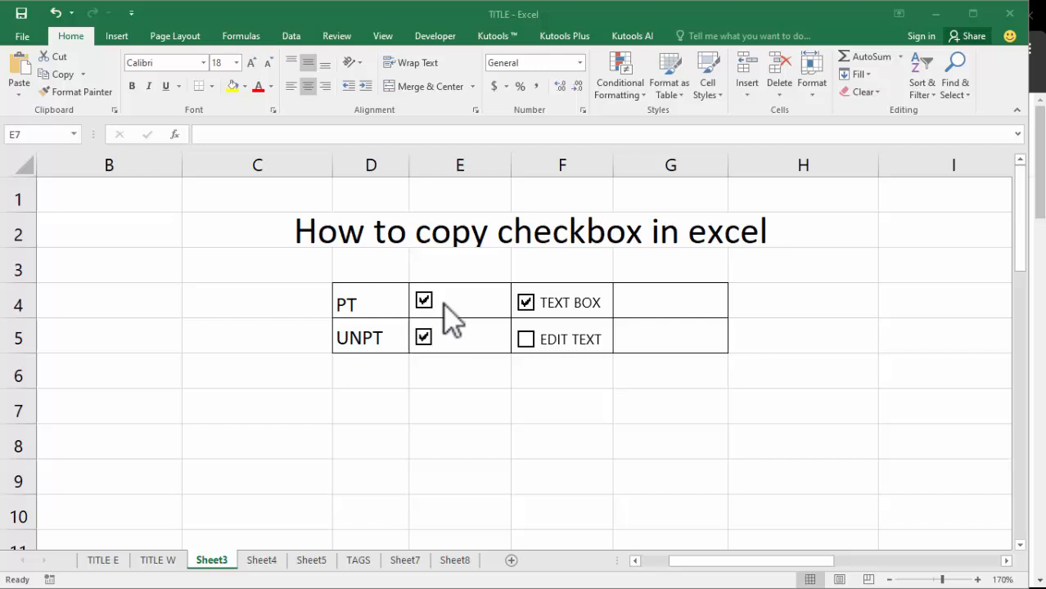
{"action": "mouse_move", "coordinate": [614, 324]}
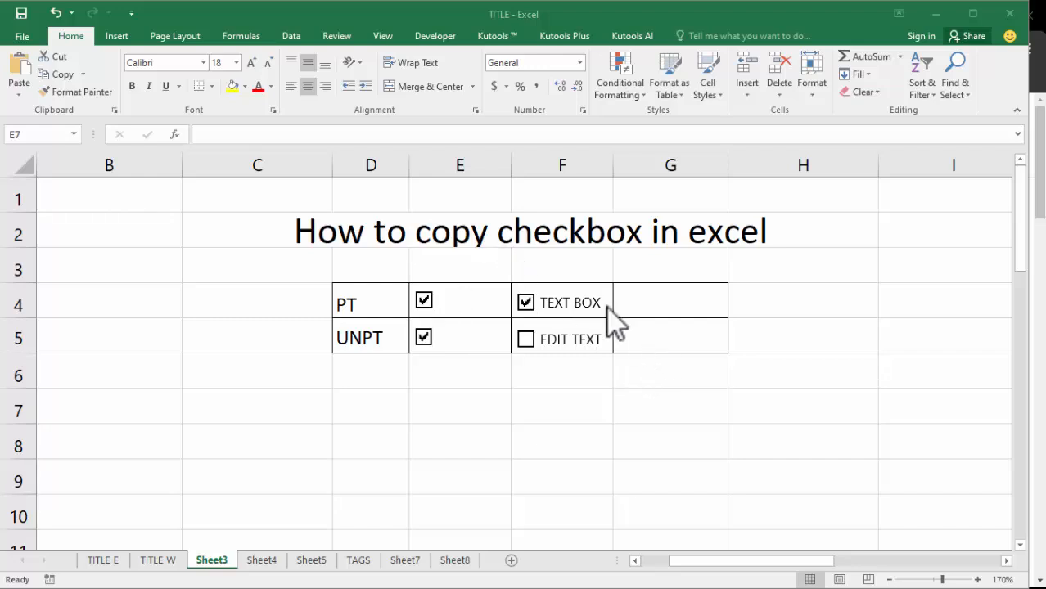
{"action": "mouse_move", "coordinate": [507, 407]}
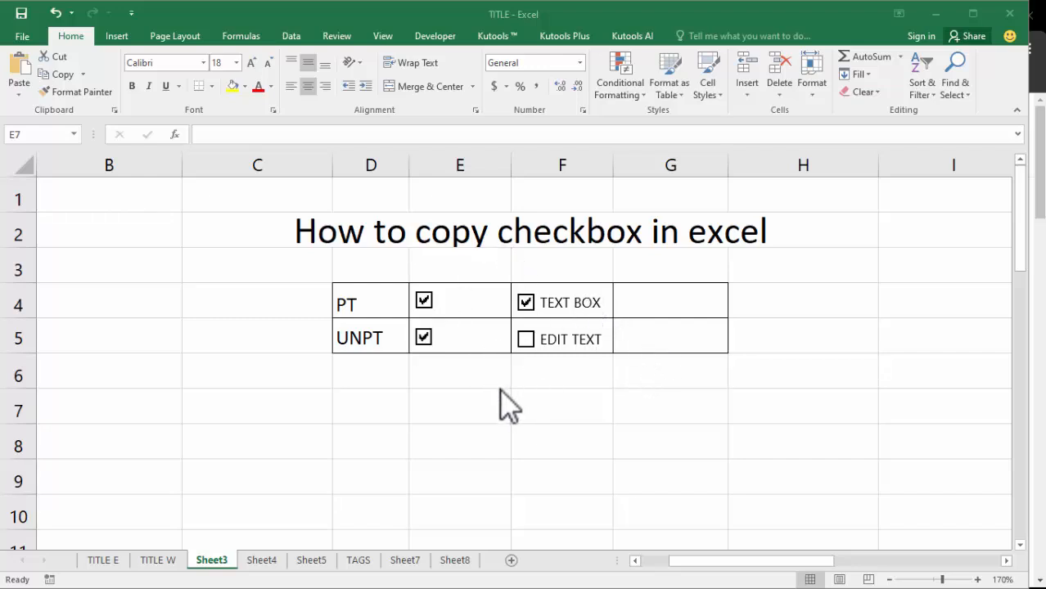
{"action": "mouse_move", "coordinate": [520, 405]}
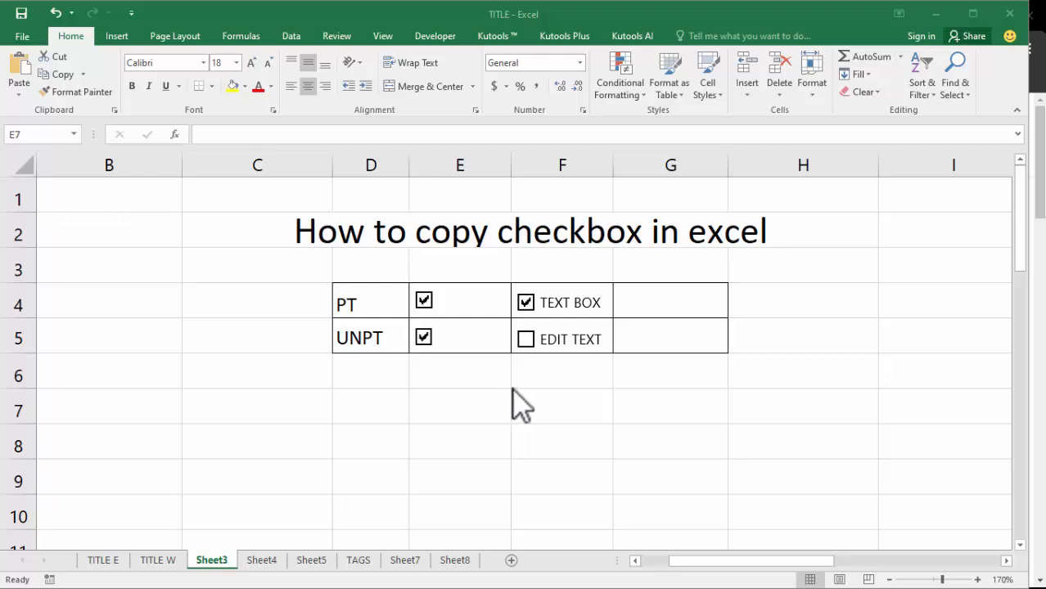
{"action": "mouse_move", "coordinate": [507, 352]}
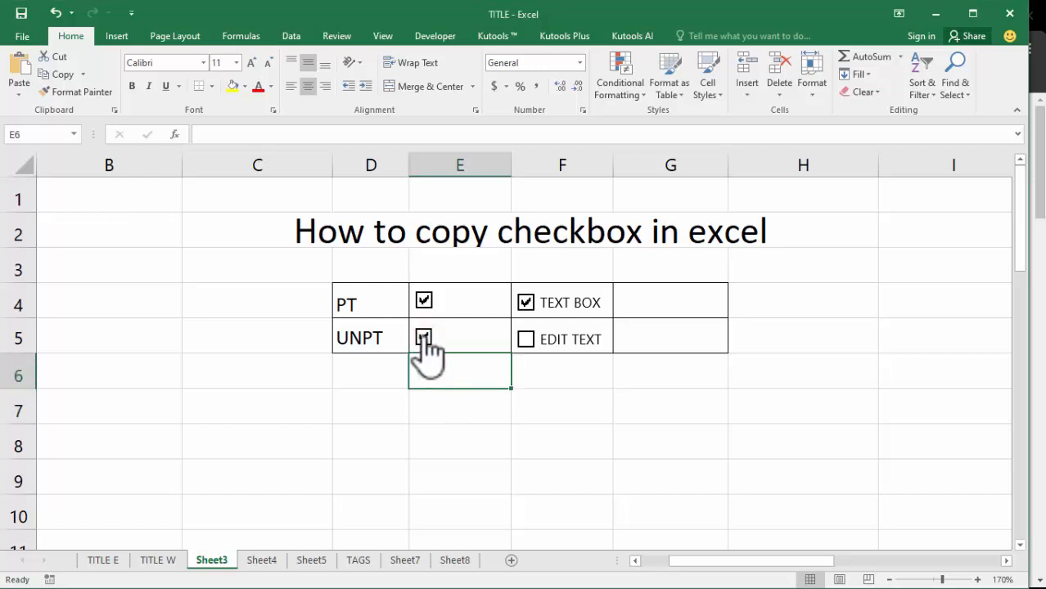
Step: Copy the column E checkbox into E6 and E7, then deselect the copies
{"action": "left_click", "coordinate": [424, 338]}
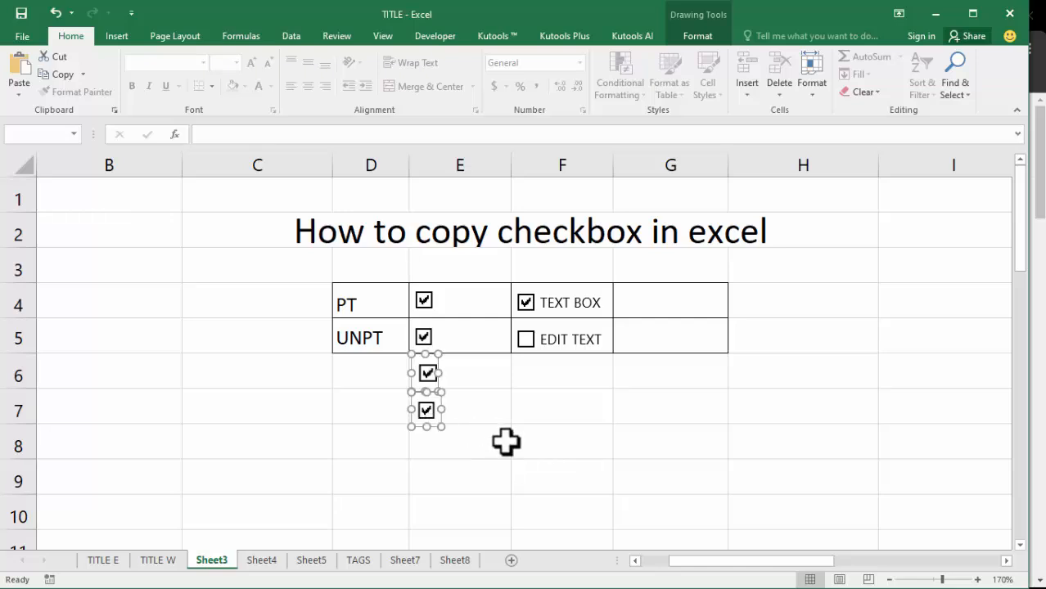
{"action": "left_click", "coordinate": [460, 442]}
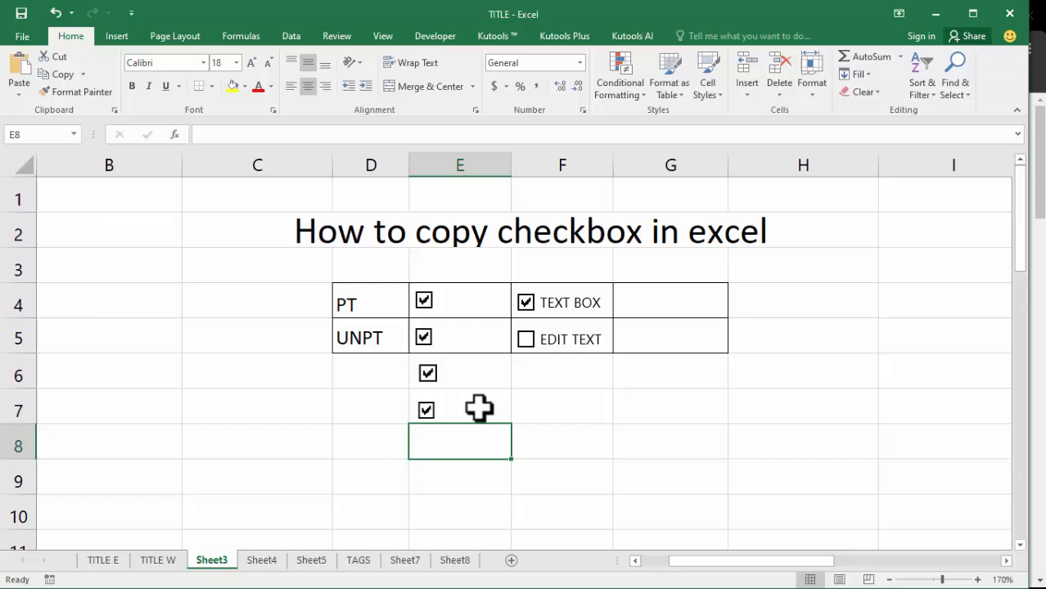
{"action": "mouse_move", "coordinate": [532, 378]}
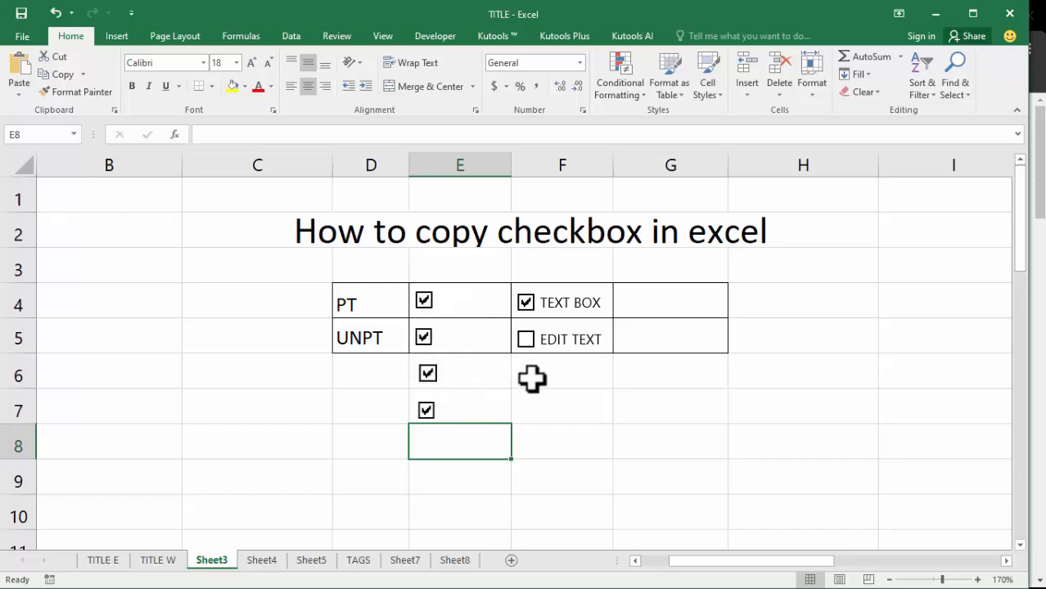
Step: From F8, use Go To Special to select all objects on the sheet
{"action": "left_click", "coordinate": [562, 442]}
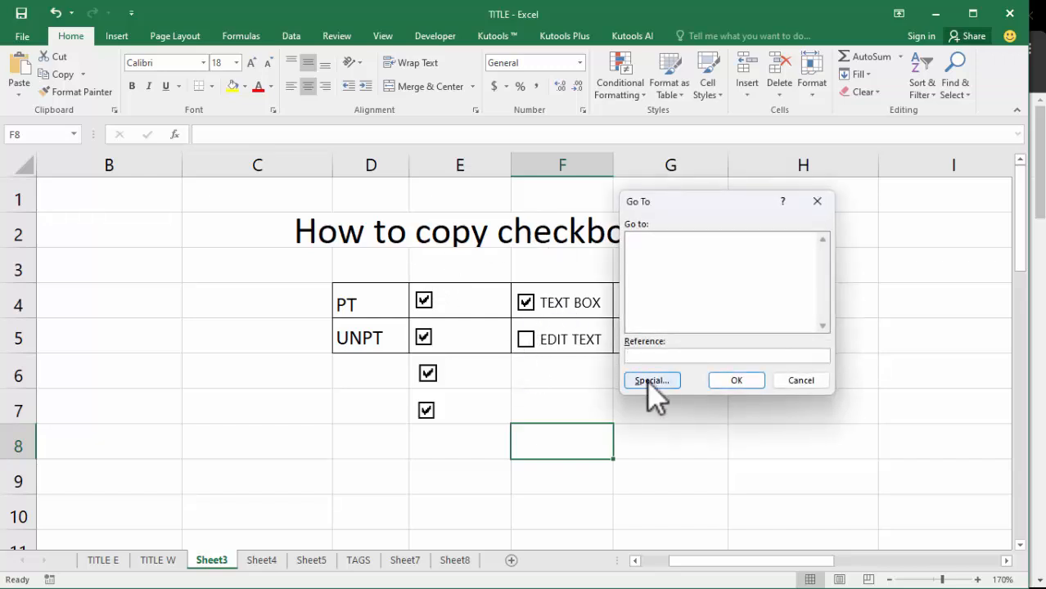
{"action": "left_click", "coordinate": [651, 379]}
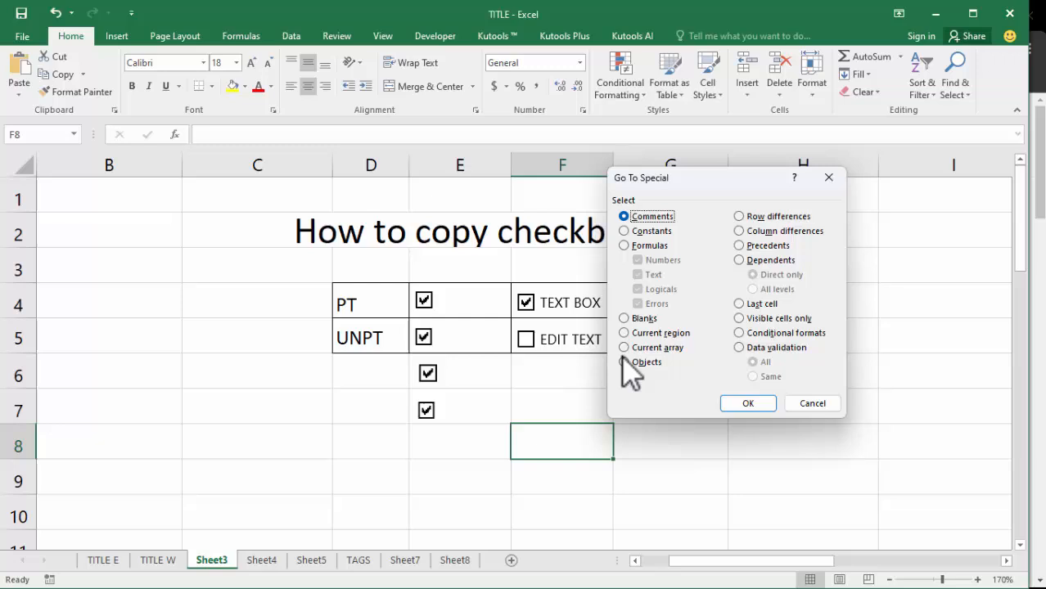
{"action": "left_click", "coordinate": [747, 403]}
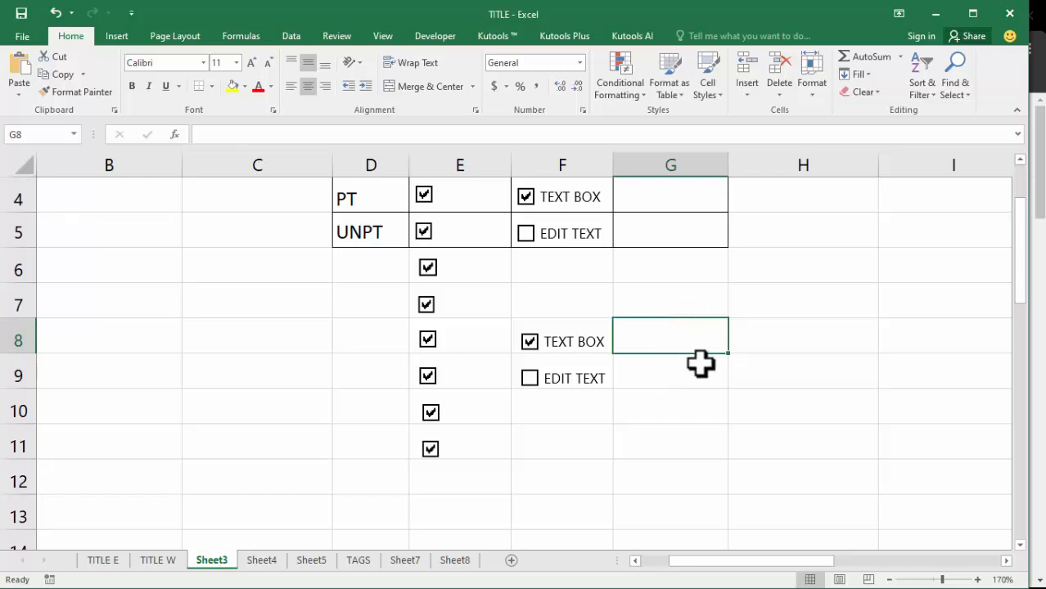
Step: Clear the object selection and scroll up to the top of column E
{"action": "left_click", "coordinate": [671, 442]}
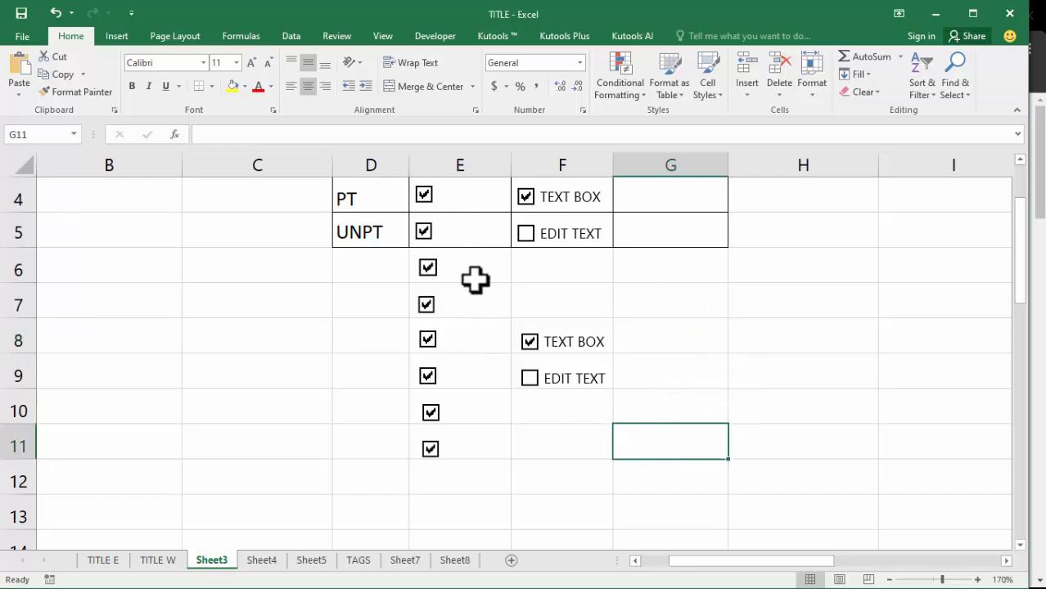
{"action": "scroll", "scroll_direction": "up", "scroll_amount": 3}
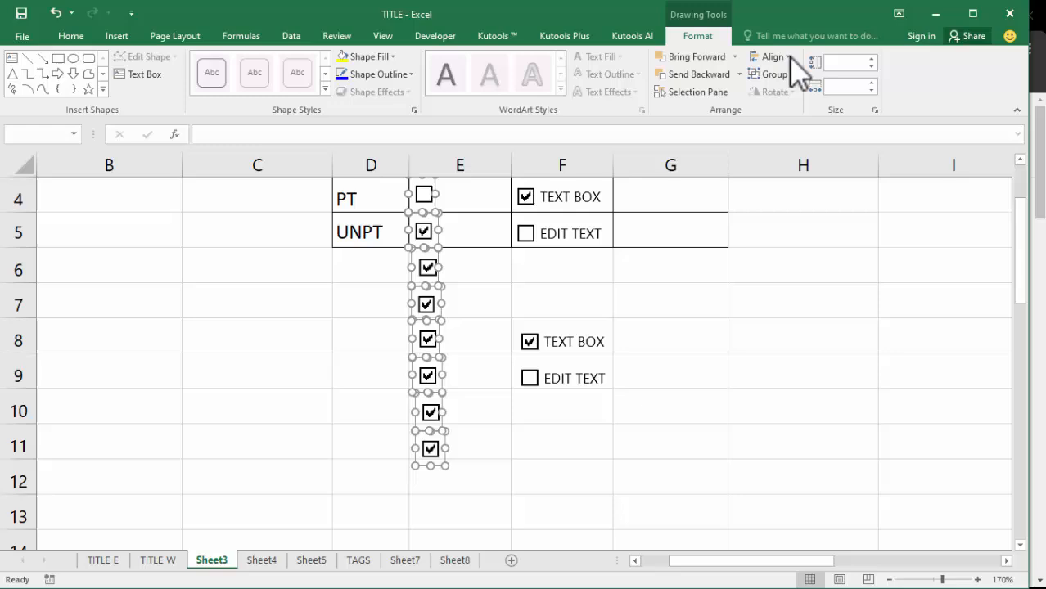
Step: Align the column E checkboxes vertically, then deselect them and scroll down
{"action": "left_click", "coordinate": [770, 57]}
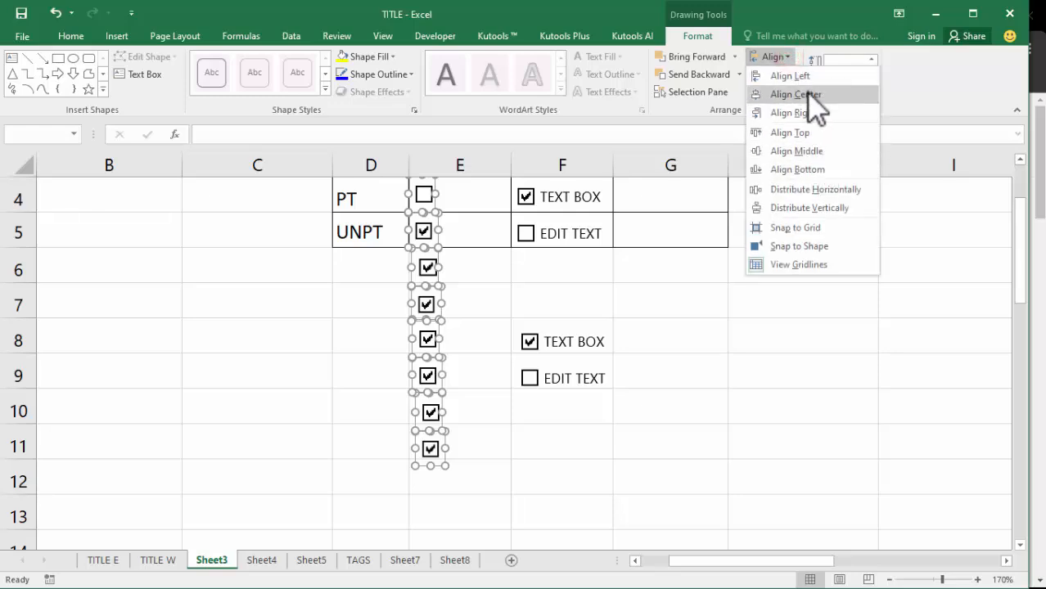
{"action": "mouse_move", "coordinate": [798, 189]}
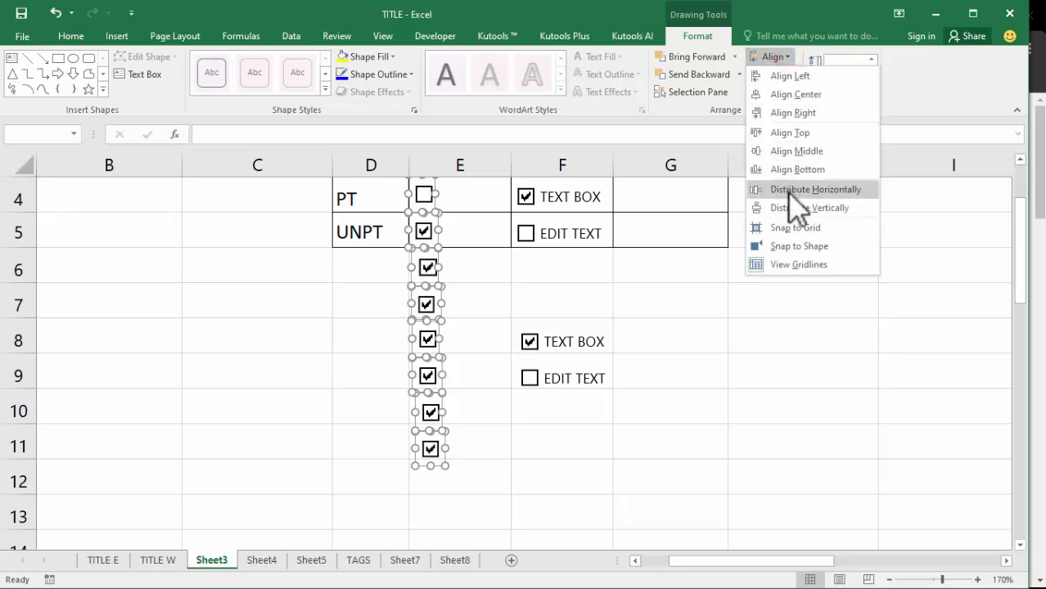
{"action": "mouse_move", "coordinate": [816, 113]}
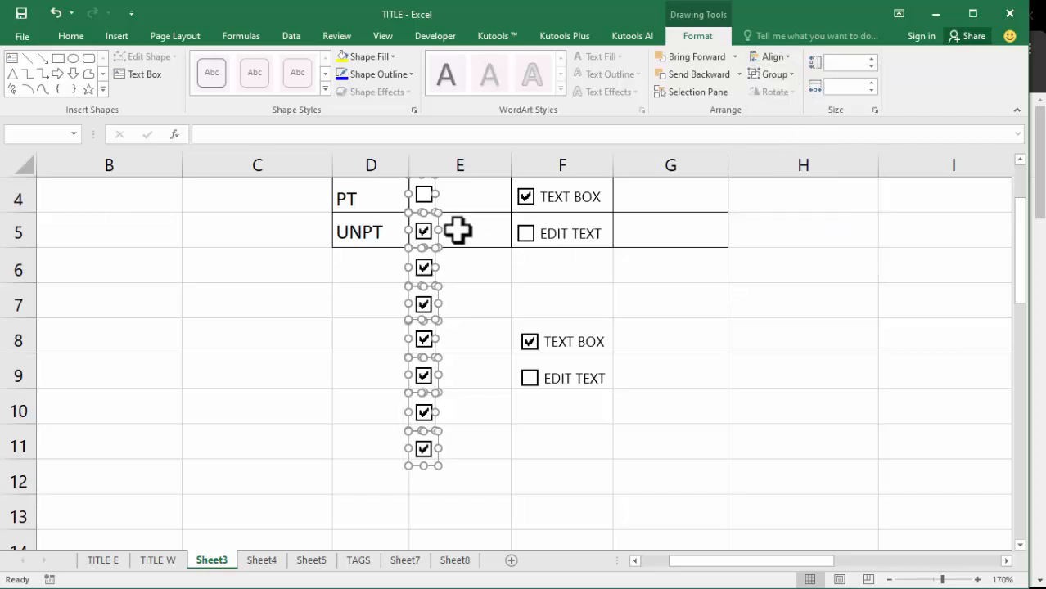
{"action": "left_click", "coordinate": [670, 407]}
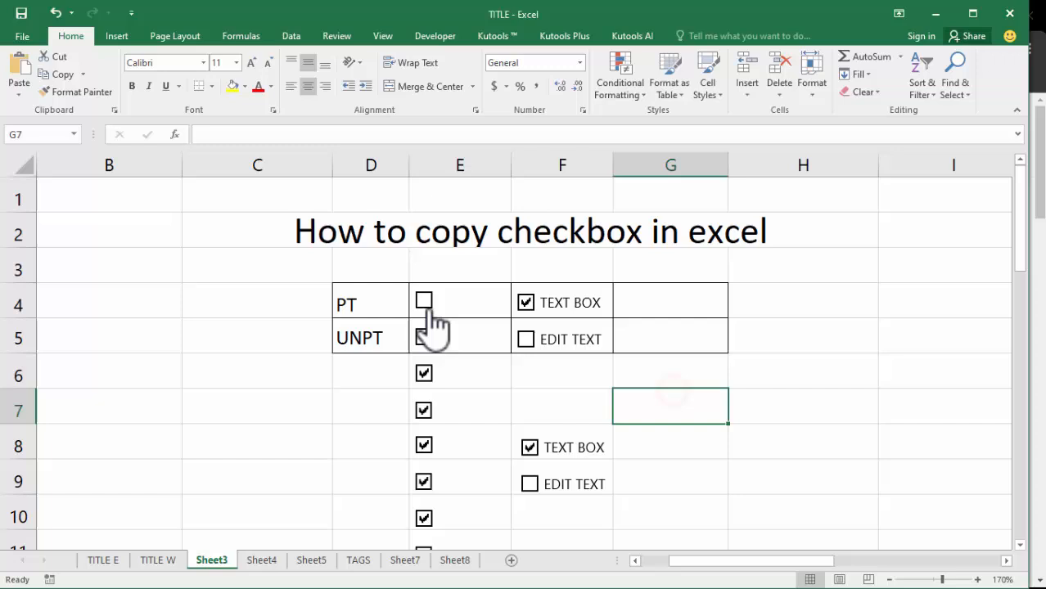
{"action": "scroll", "scroll_direction": "down", "scroll_amount": 3}
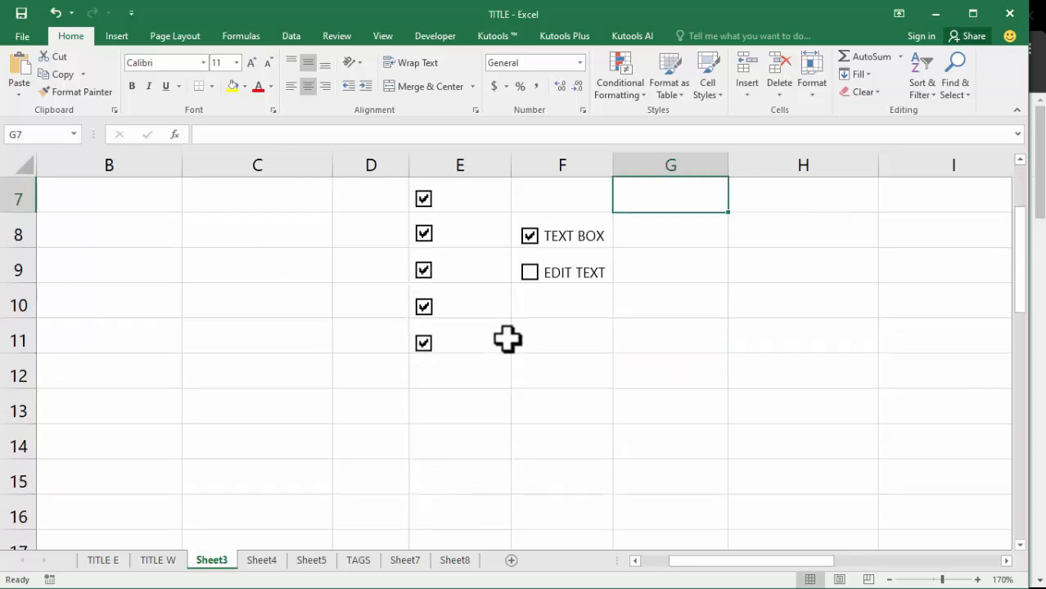